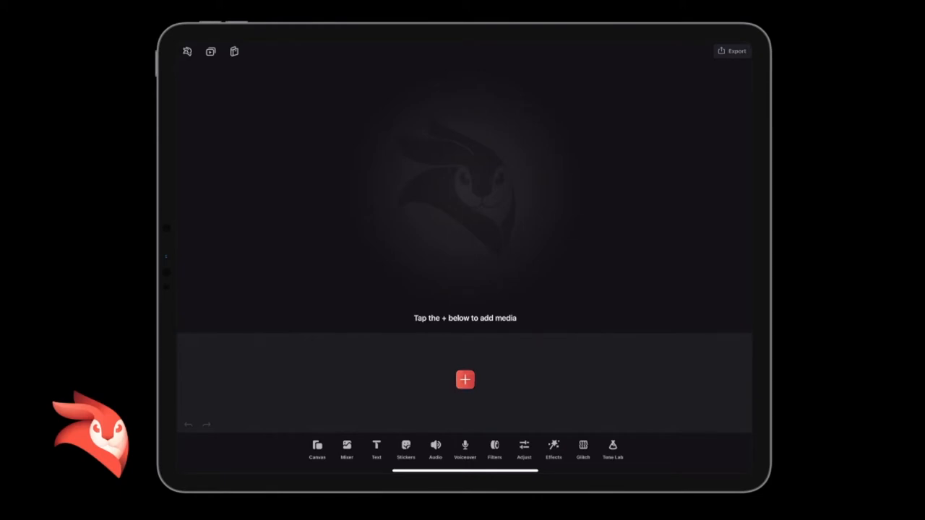
Step: Import the neon triangle tunnel stock clip from Getty Images into the empty project
left_click(465, 379)
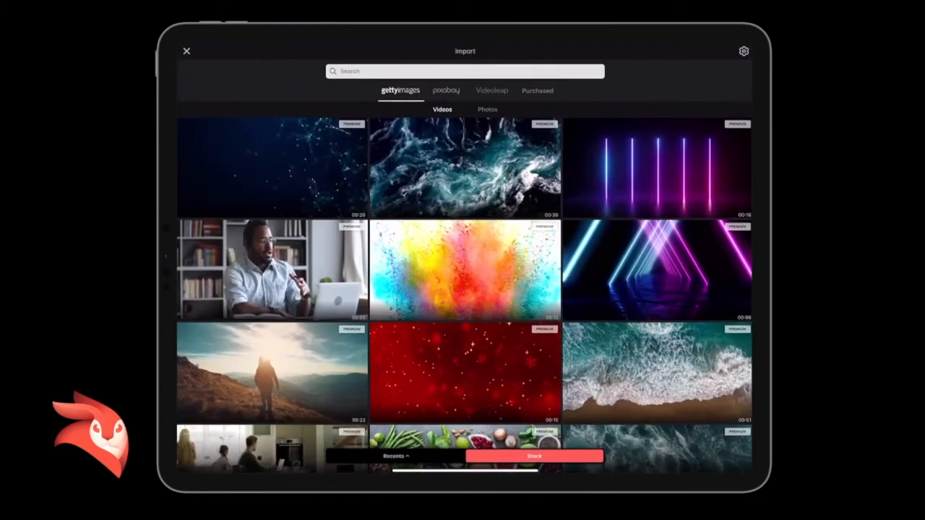
left_click(465, 270)
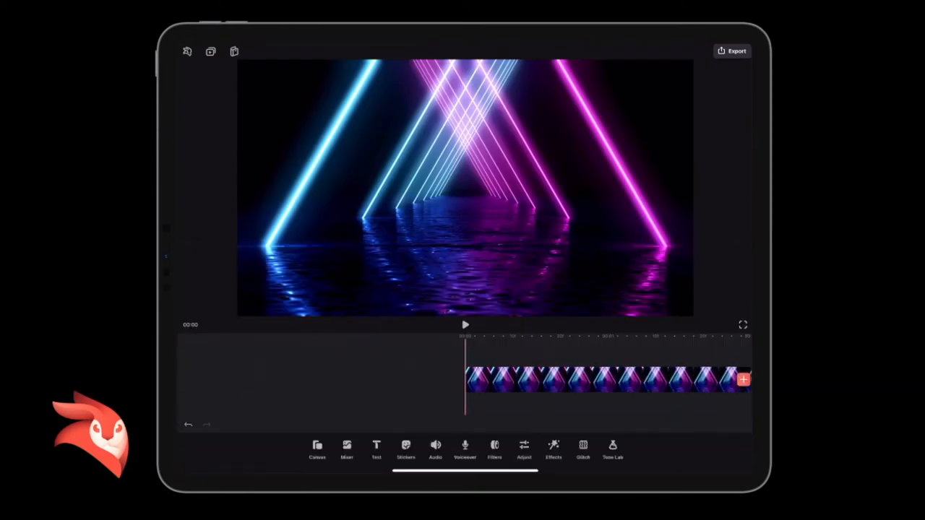
Step: Add a music loop from the Audio Loops library and select the new track
left_click(435, 448)
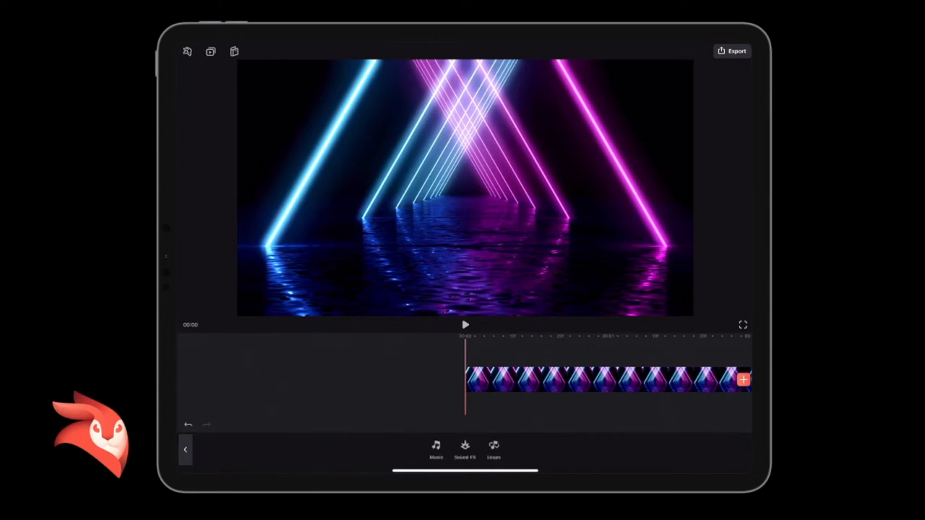
left_click(494, 448)
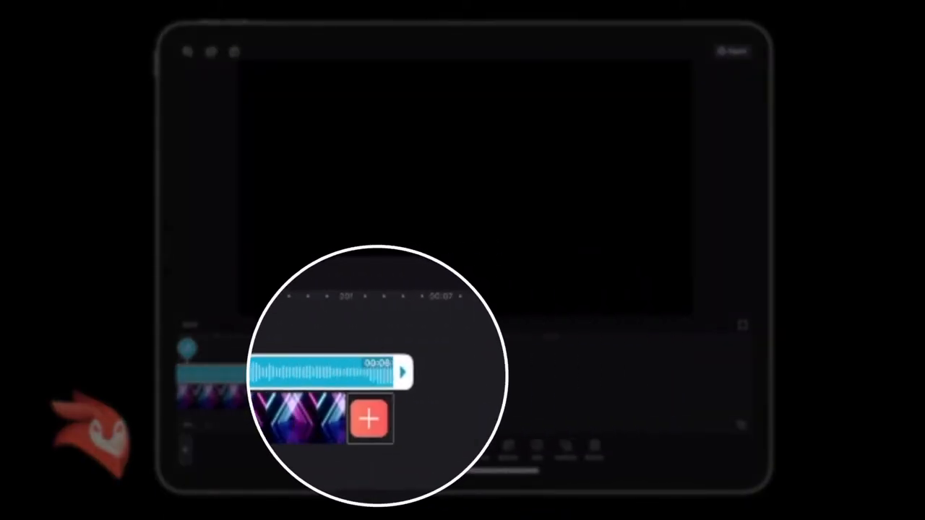
left_click(371, 419)
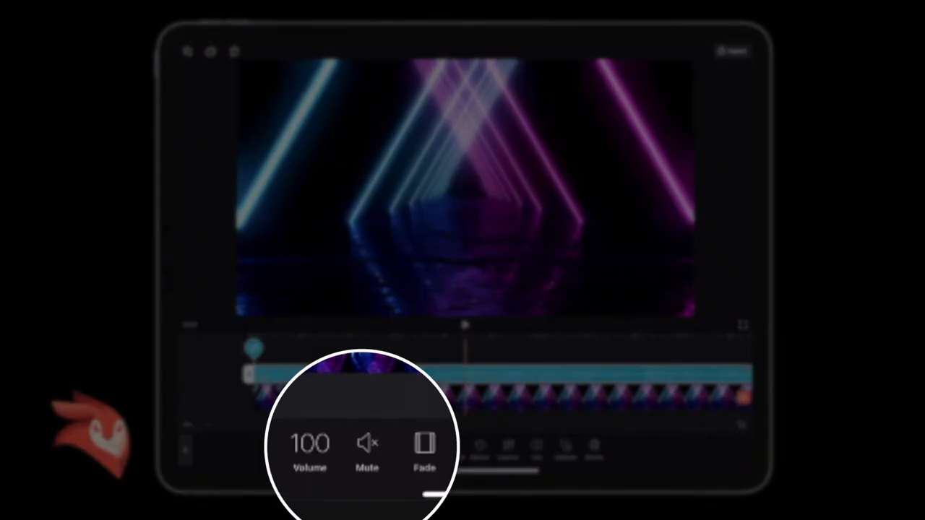
Step: Close audio editing once the music track matches the neon clip's length
left_click(367, 448)
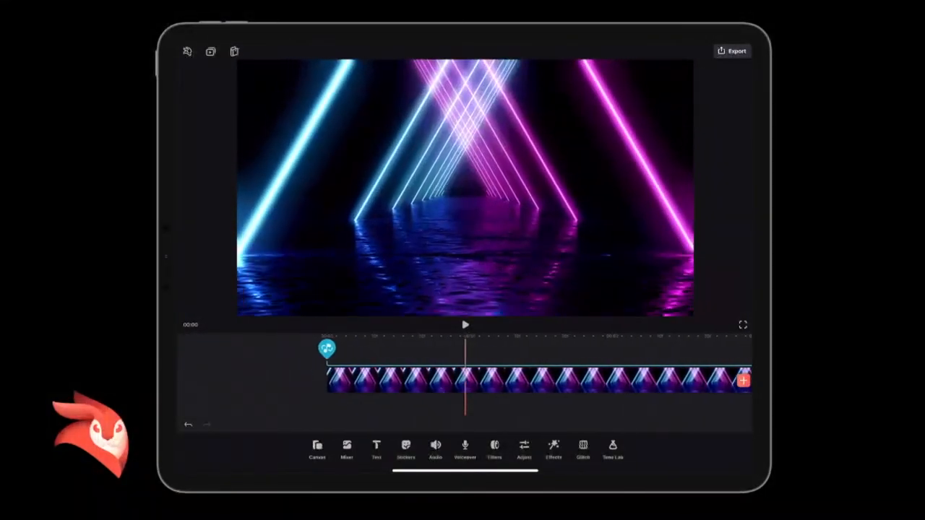
Step: Record a voiceover narration onto the timeline partway through the neon clip
left_click(466, 448)
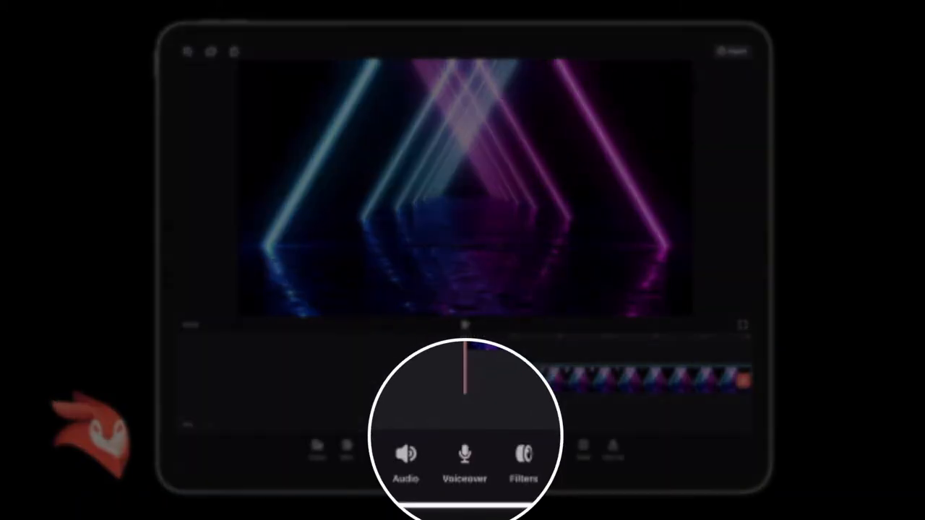
left_click(465, 454)
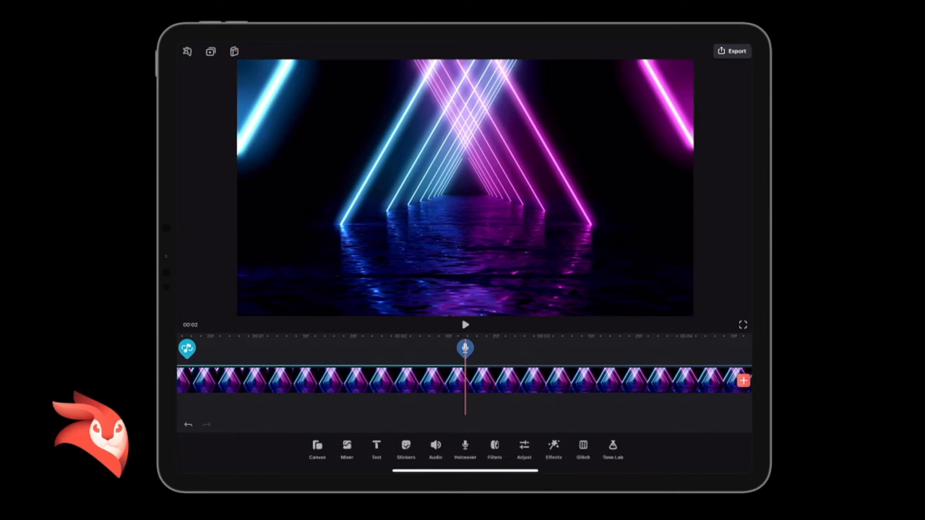
Step: Open the voiceover clip's settings, showing volume 100, fade, speed, pitch and equalizer
left_click(464, 349)
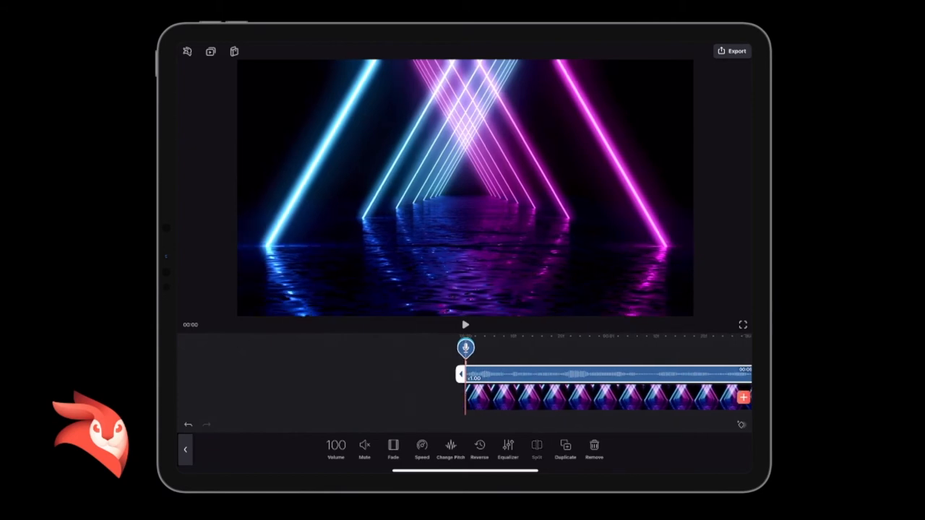
Step: Scroll the timeline and open the muted music track for editing
left_click_drag(464, 373, 414, 374)
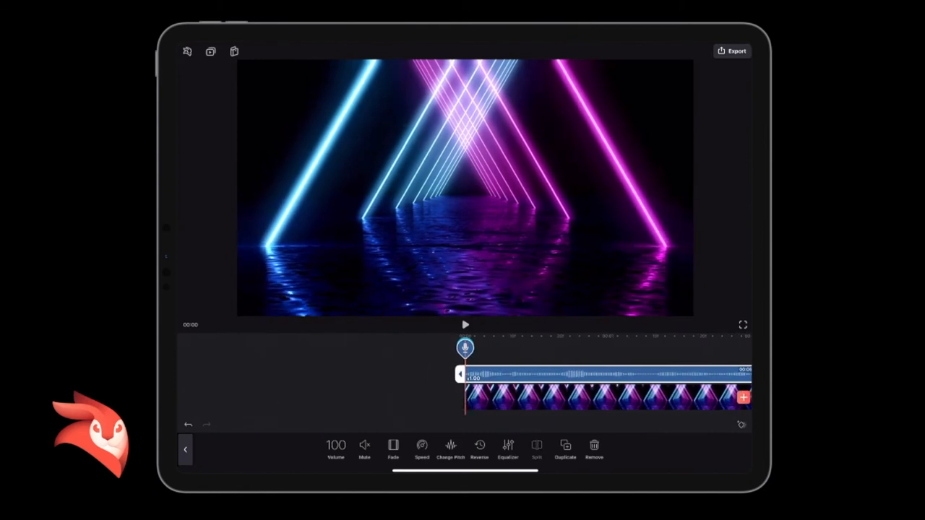
left_click(365, 448)
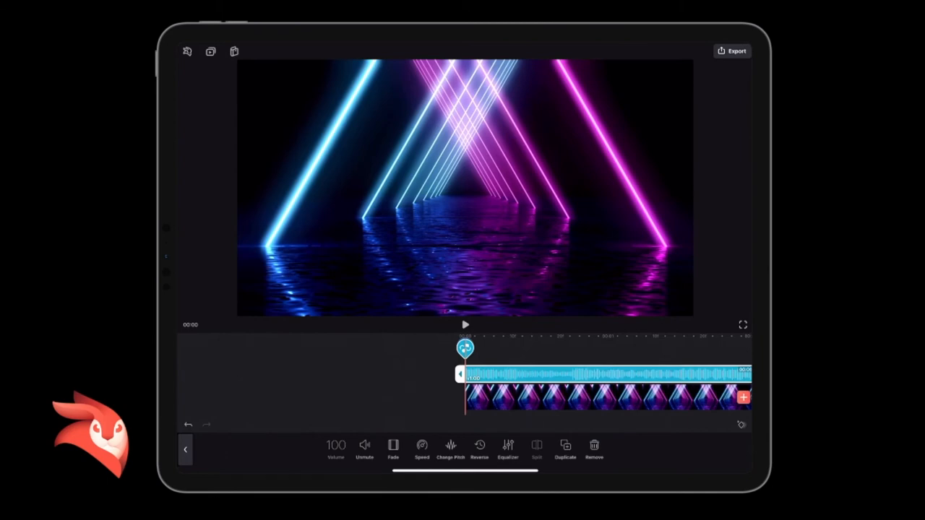
left_click(364, 448)
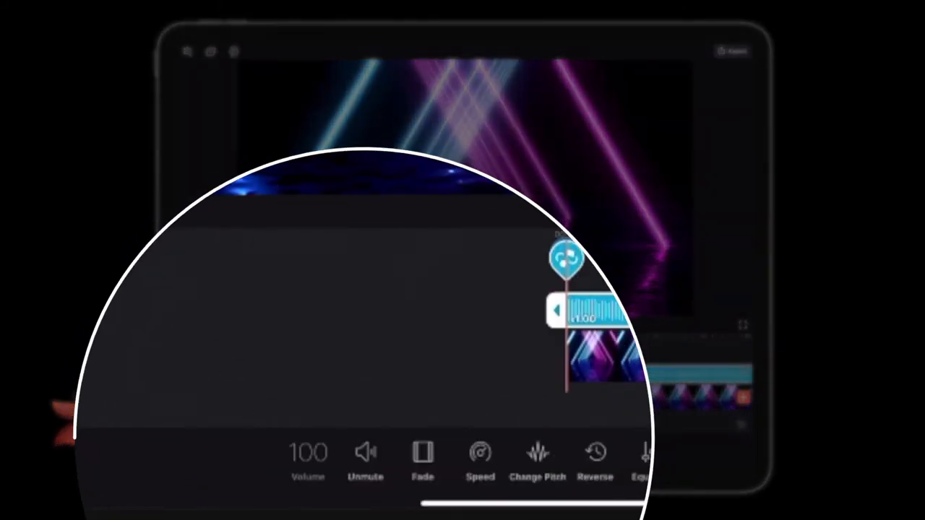
Step: Unmute the music and lower its volume to about 17
left_click(366, 459)
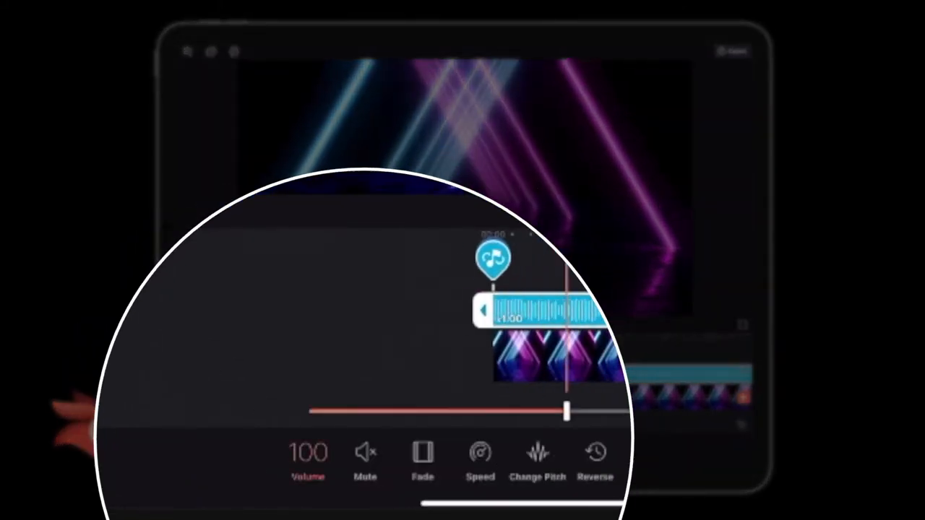
left_click_drag(568, 413, 452, 413)
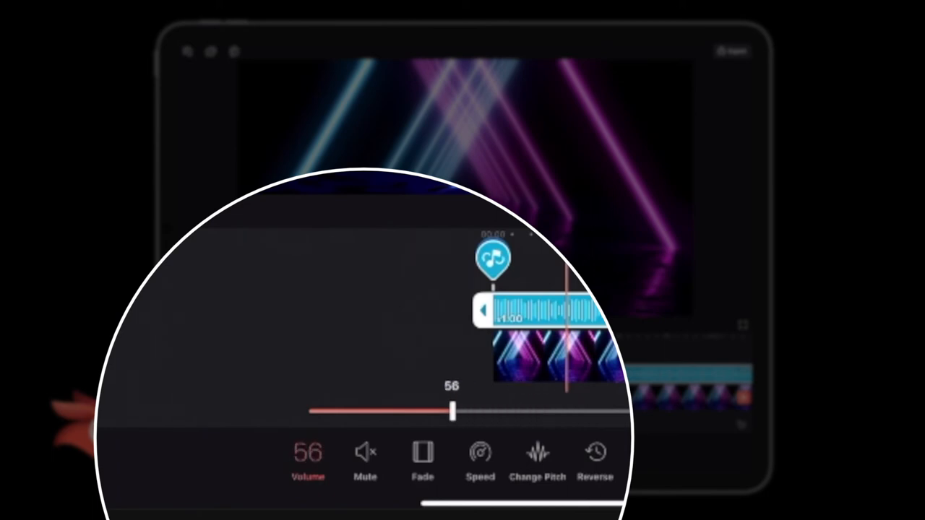
left_click_drag(452, 412, 352, 412)
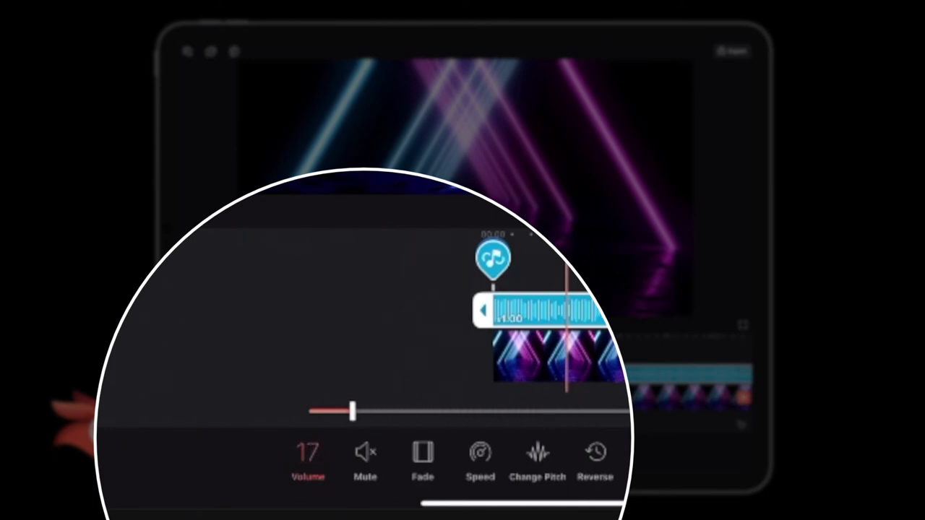
left_click_drag(350, 412, 345, 412)
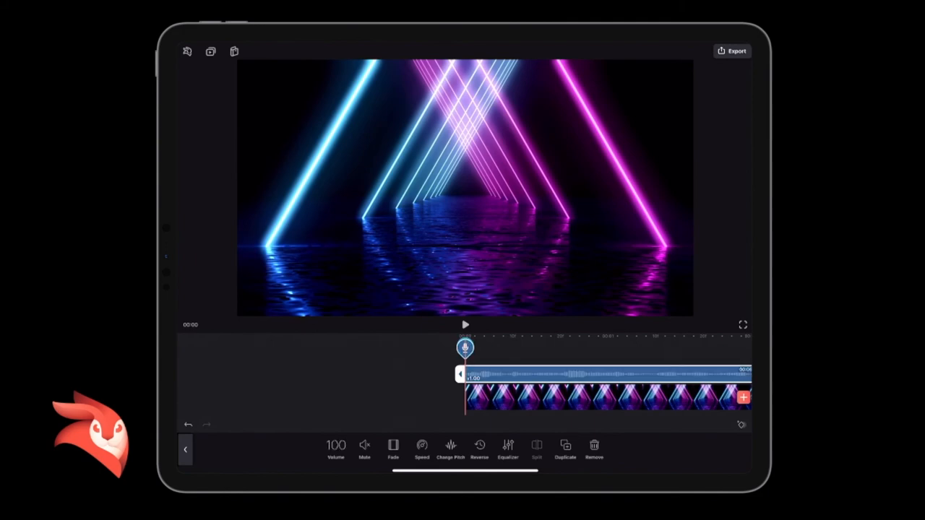
Step: Boost the voiceover volume to 159 and finish editing
left_click(335, 448)
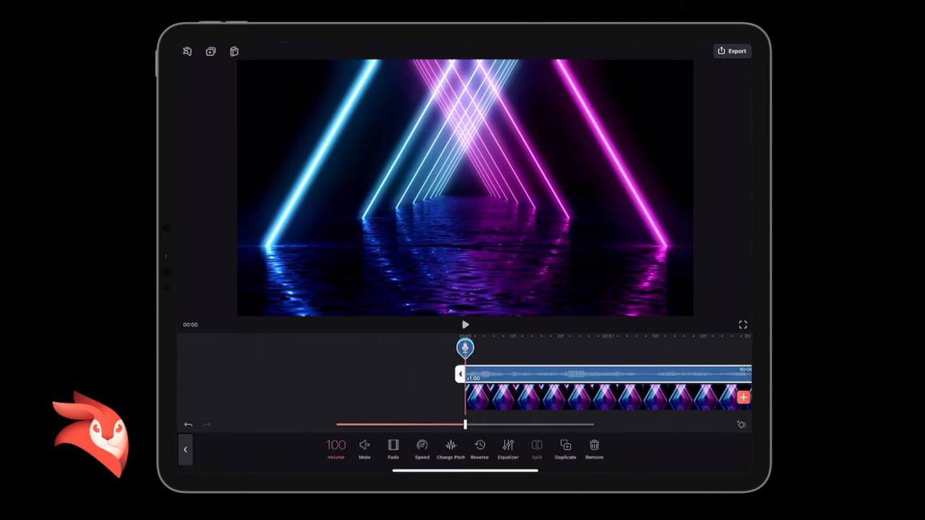
left_click_drag(465, 425, 483, 425)
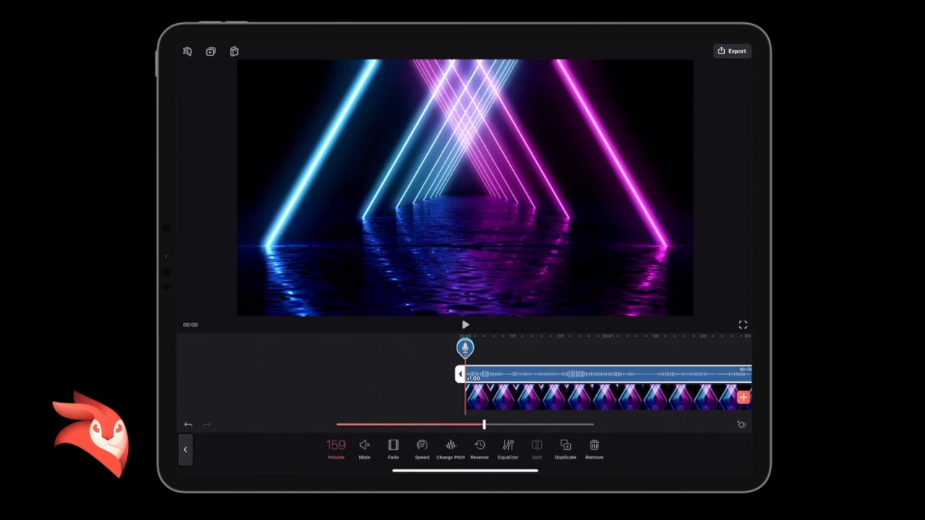
left_click(185, 450)
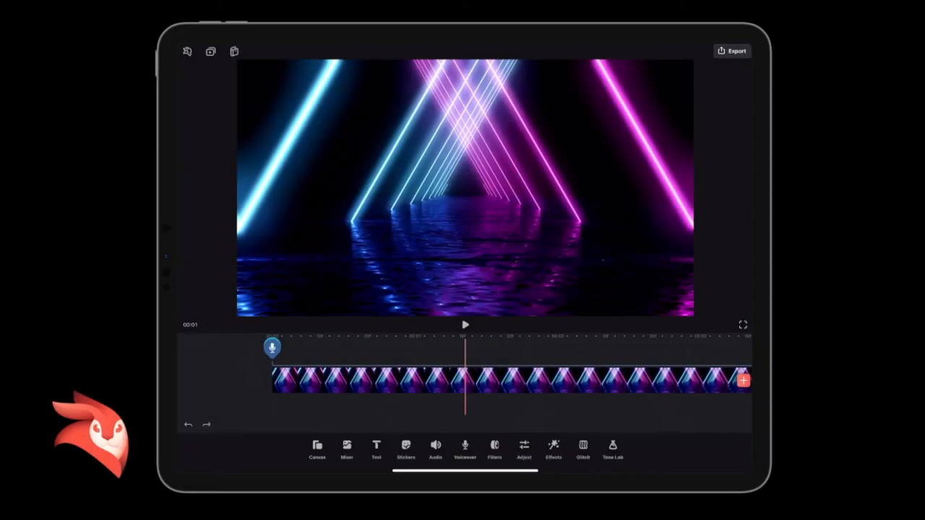